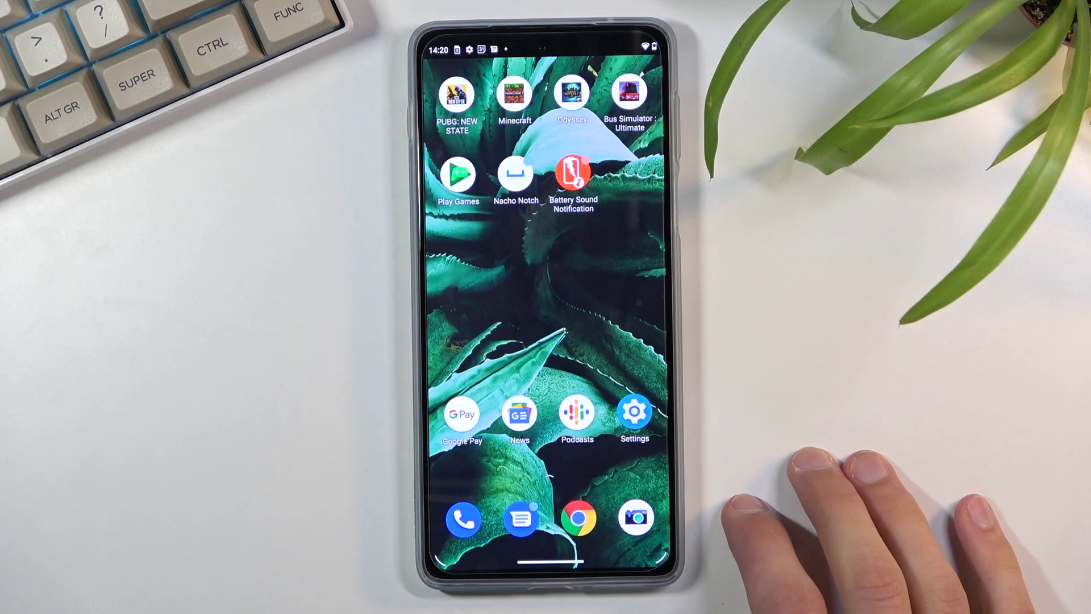
# Launch the Settings app from the home screen.
pyautogui.click(634, 413)
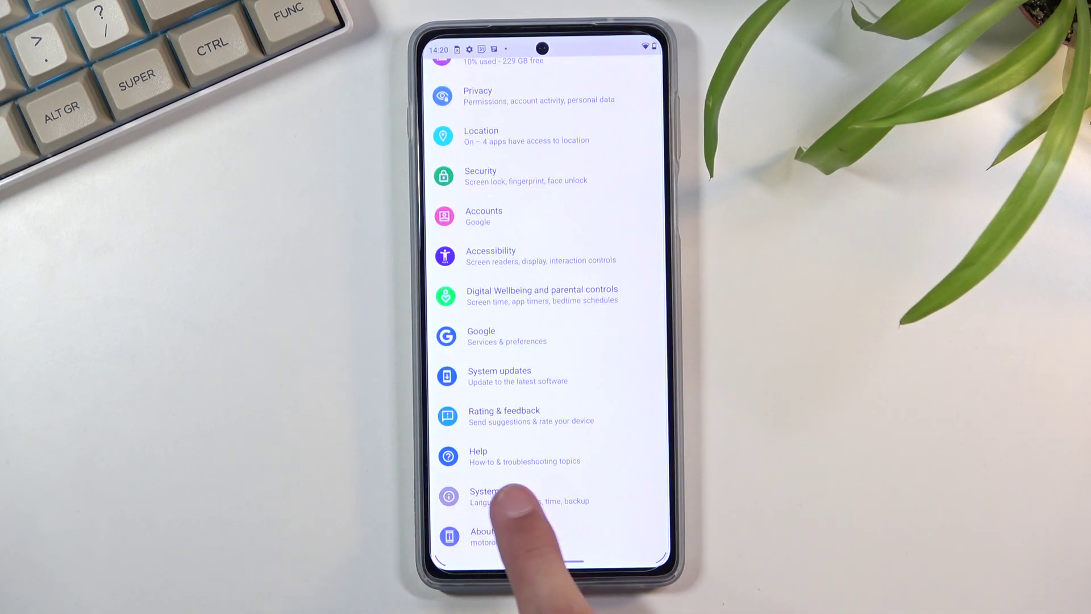
# Go through System to the 'Erase all data (factory reset)' page listing data to be erased.
pyautogui.click(494, 491)
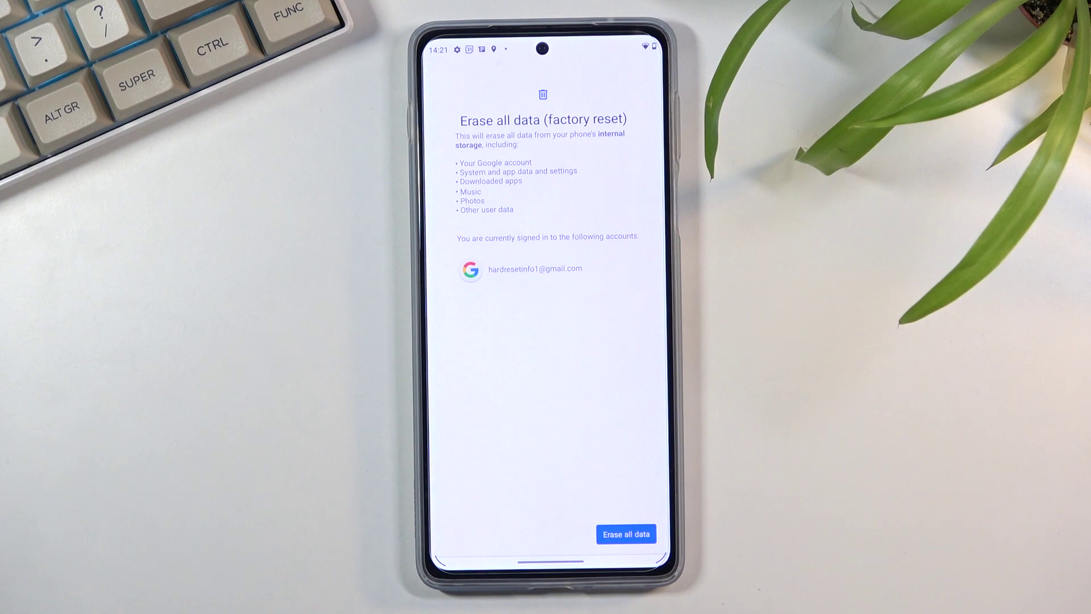
pyautogui.click(630, 535)
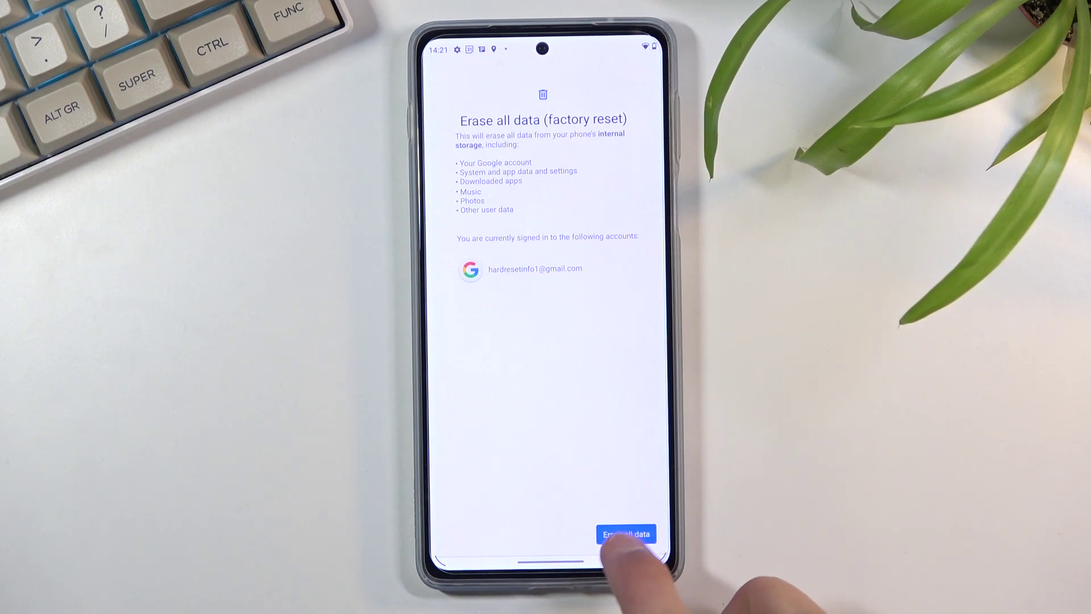
# Confirm 'Erase all data' twice to start wiping the phone.
pyautogui.click(629, 533)
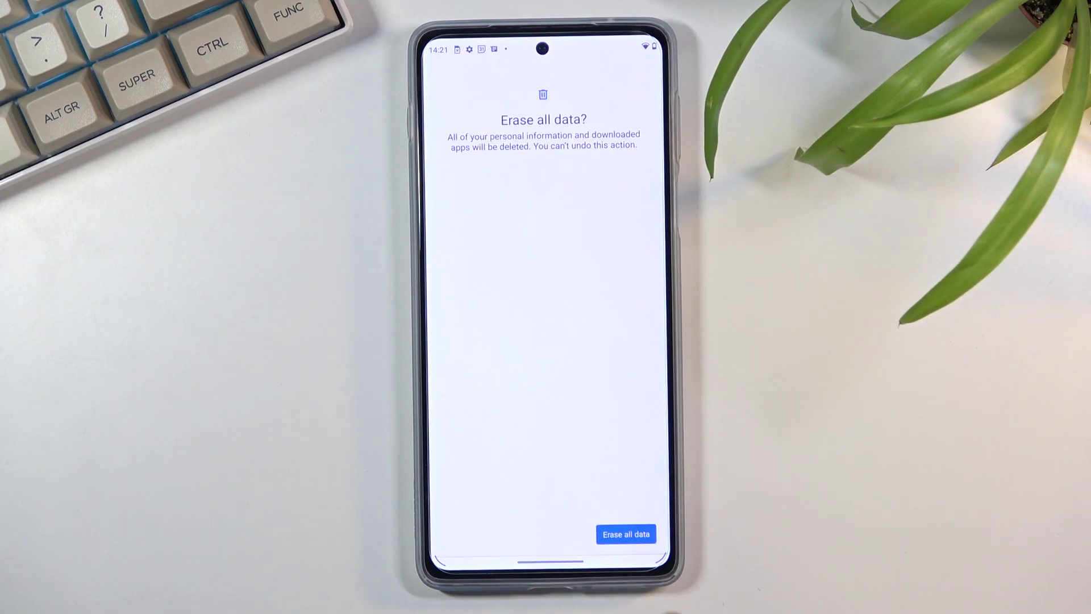
pyautogui.click(627, 534)
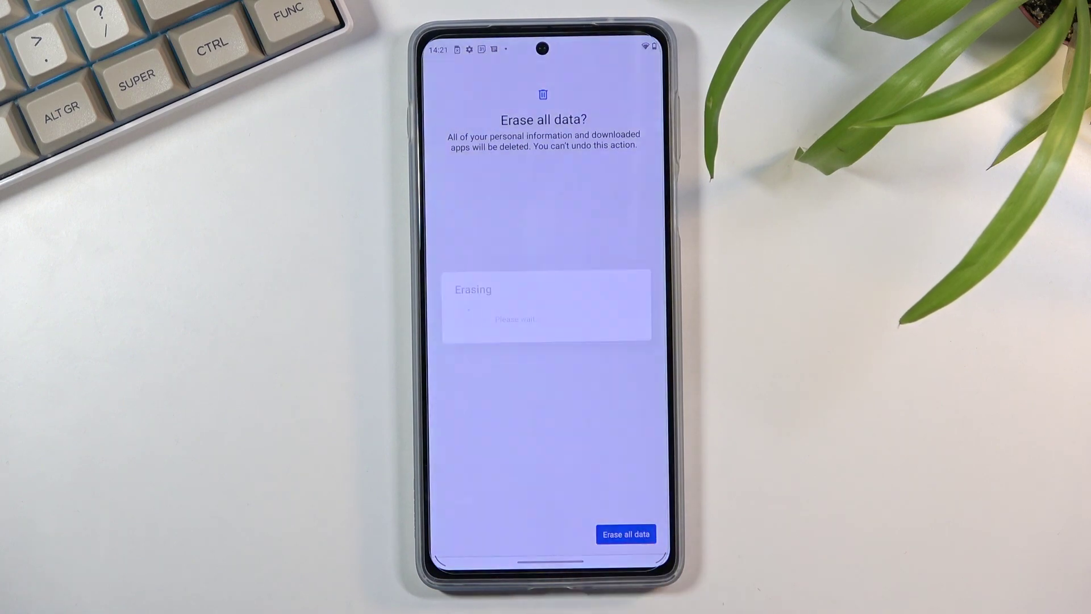